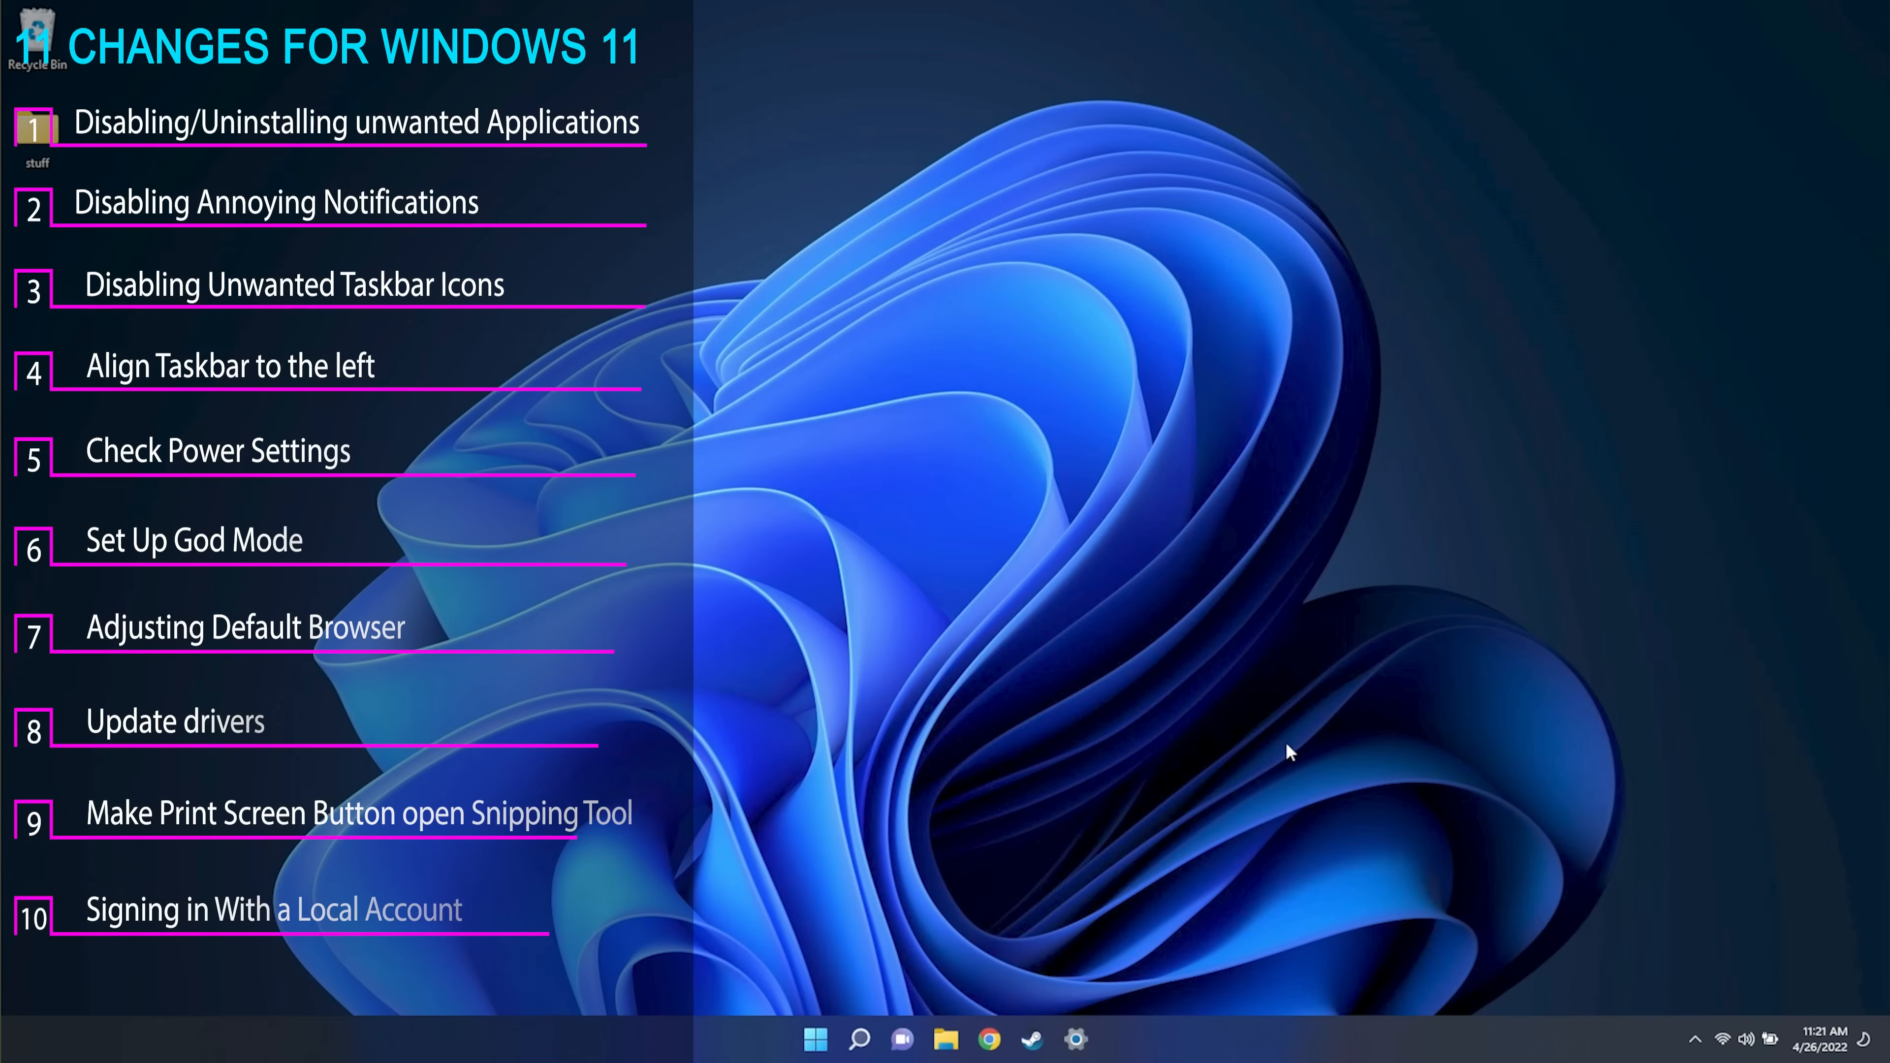
# Launch the Settings app from the taskbar gear icon, landing on the System page
pyautogui.click(1077, 1038)
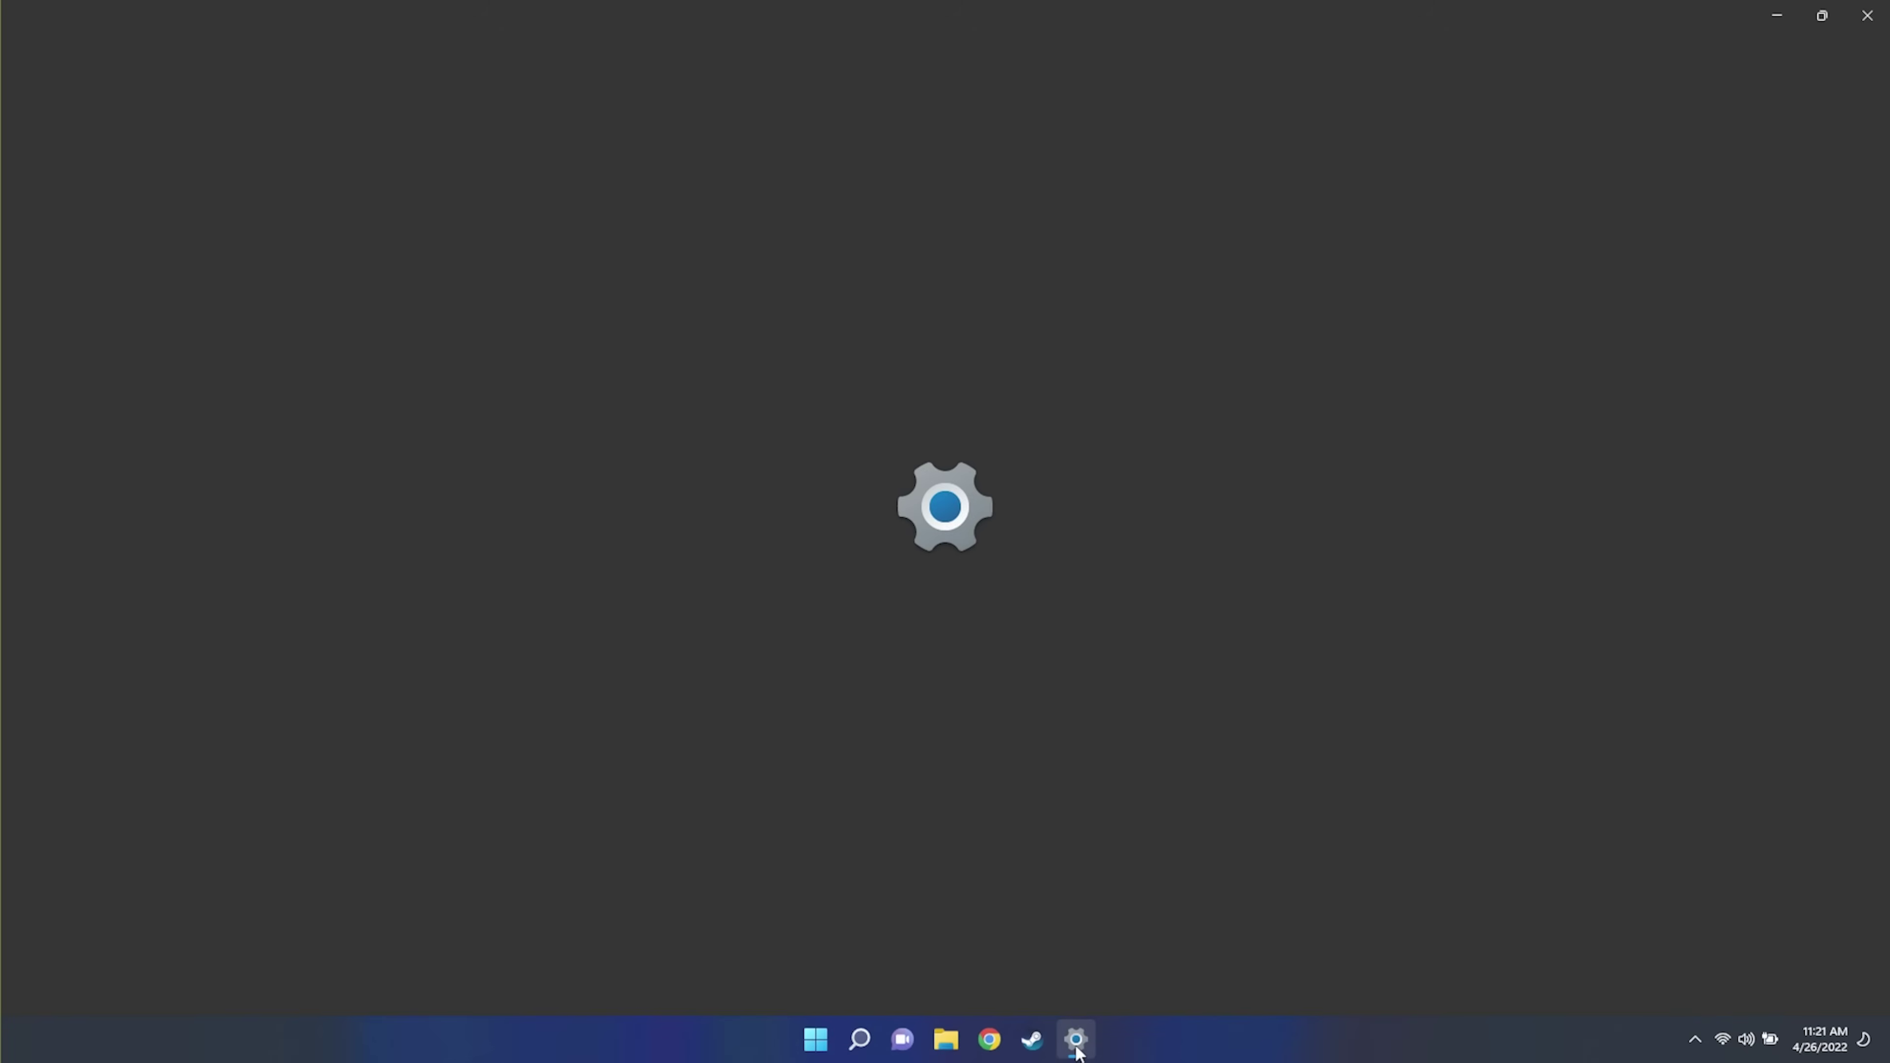
pyautogui.click(1075, 1050)
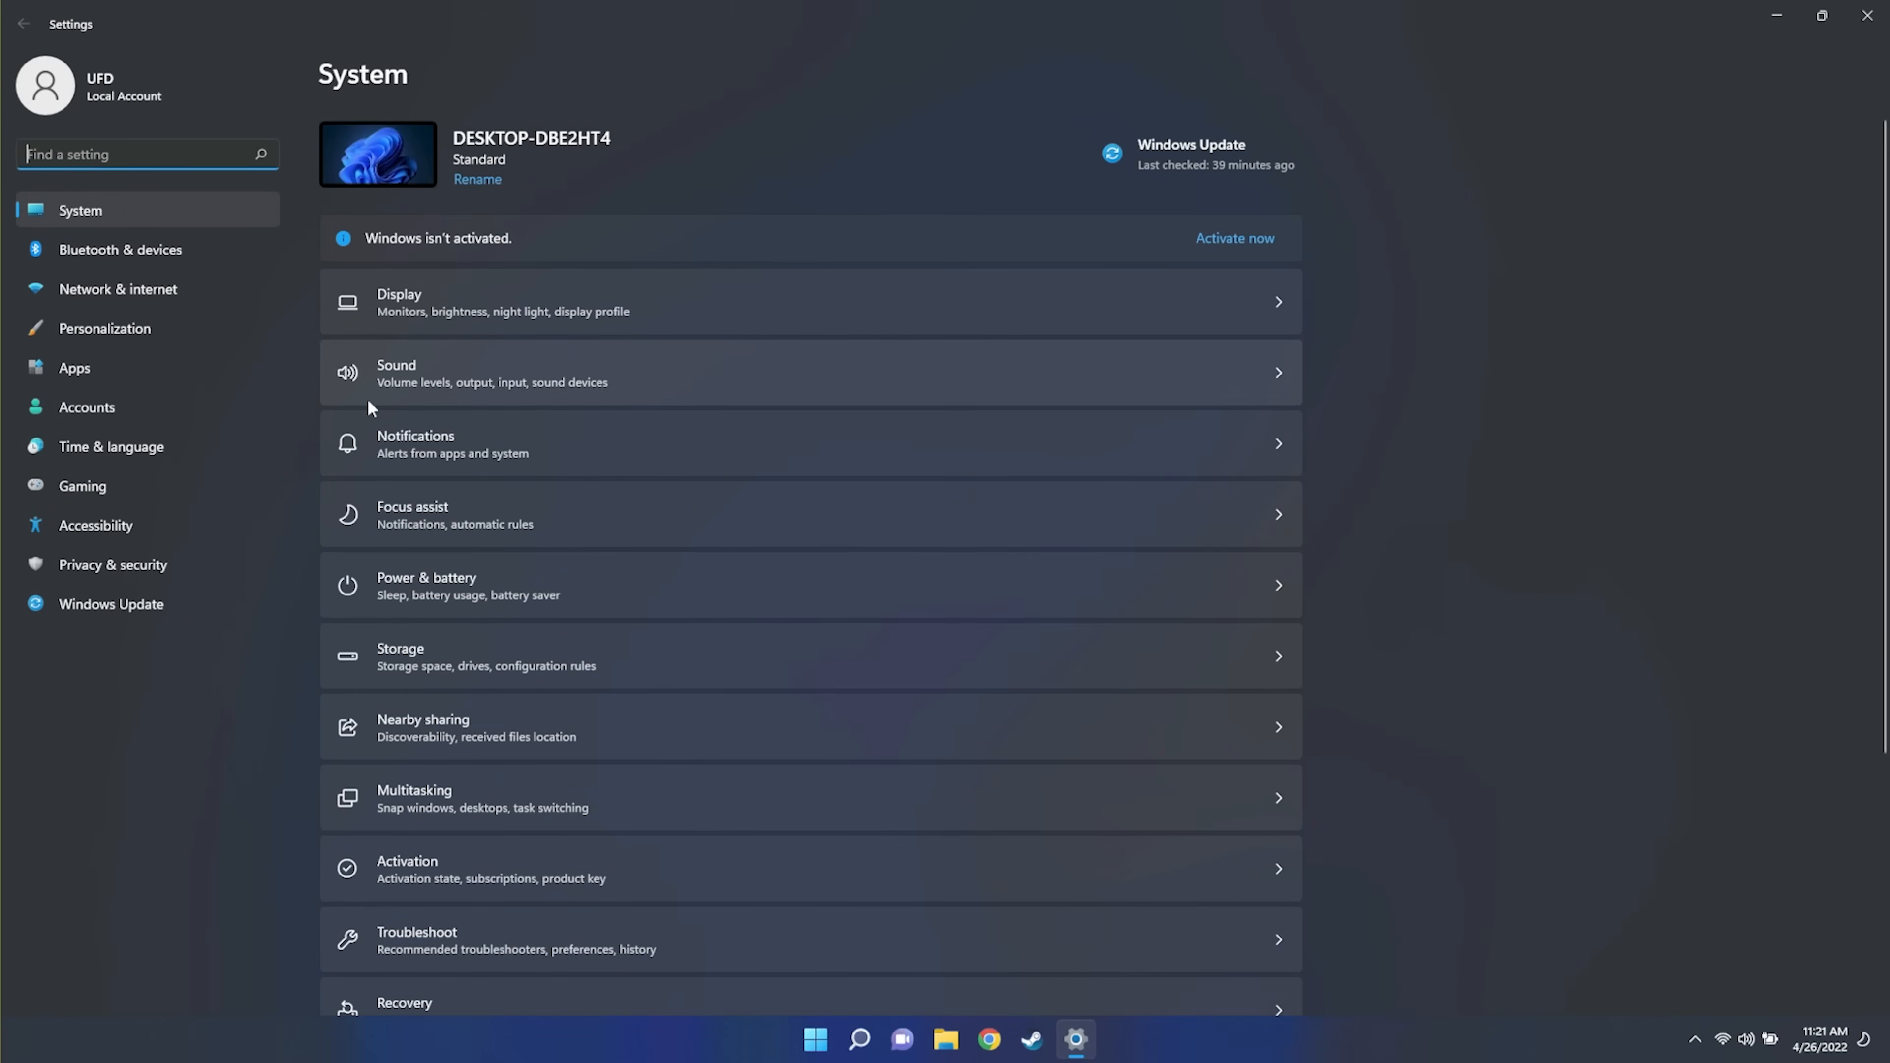
# Go to Accounts › Your info, showing the local administrator account and Microsoft account option
pyautogui.click(87, 408)
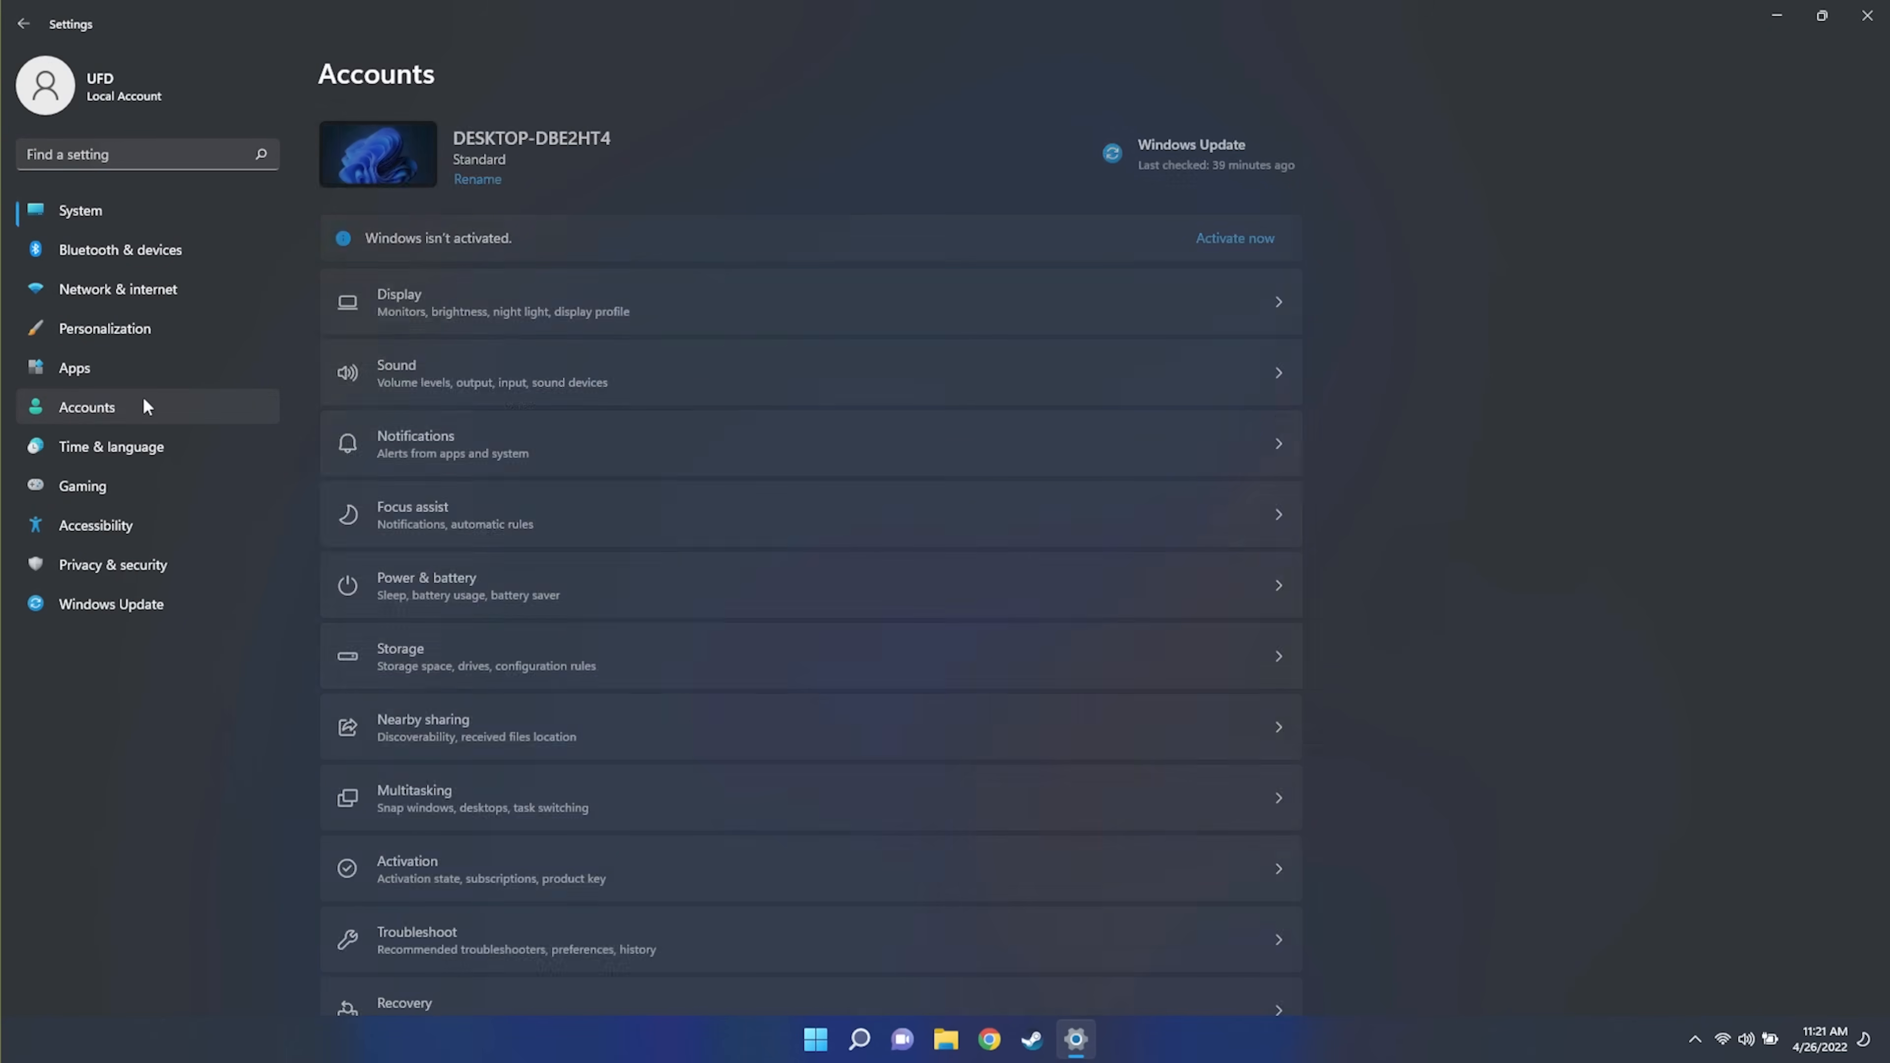
pyautogui.click(86, 407)
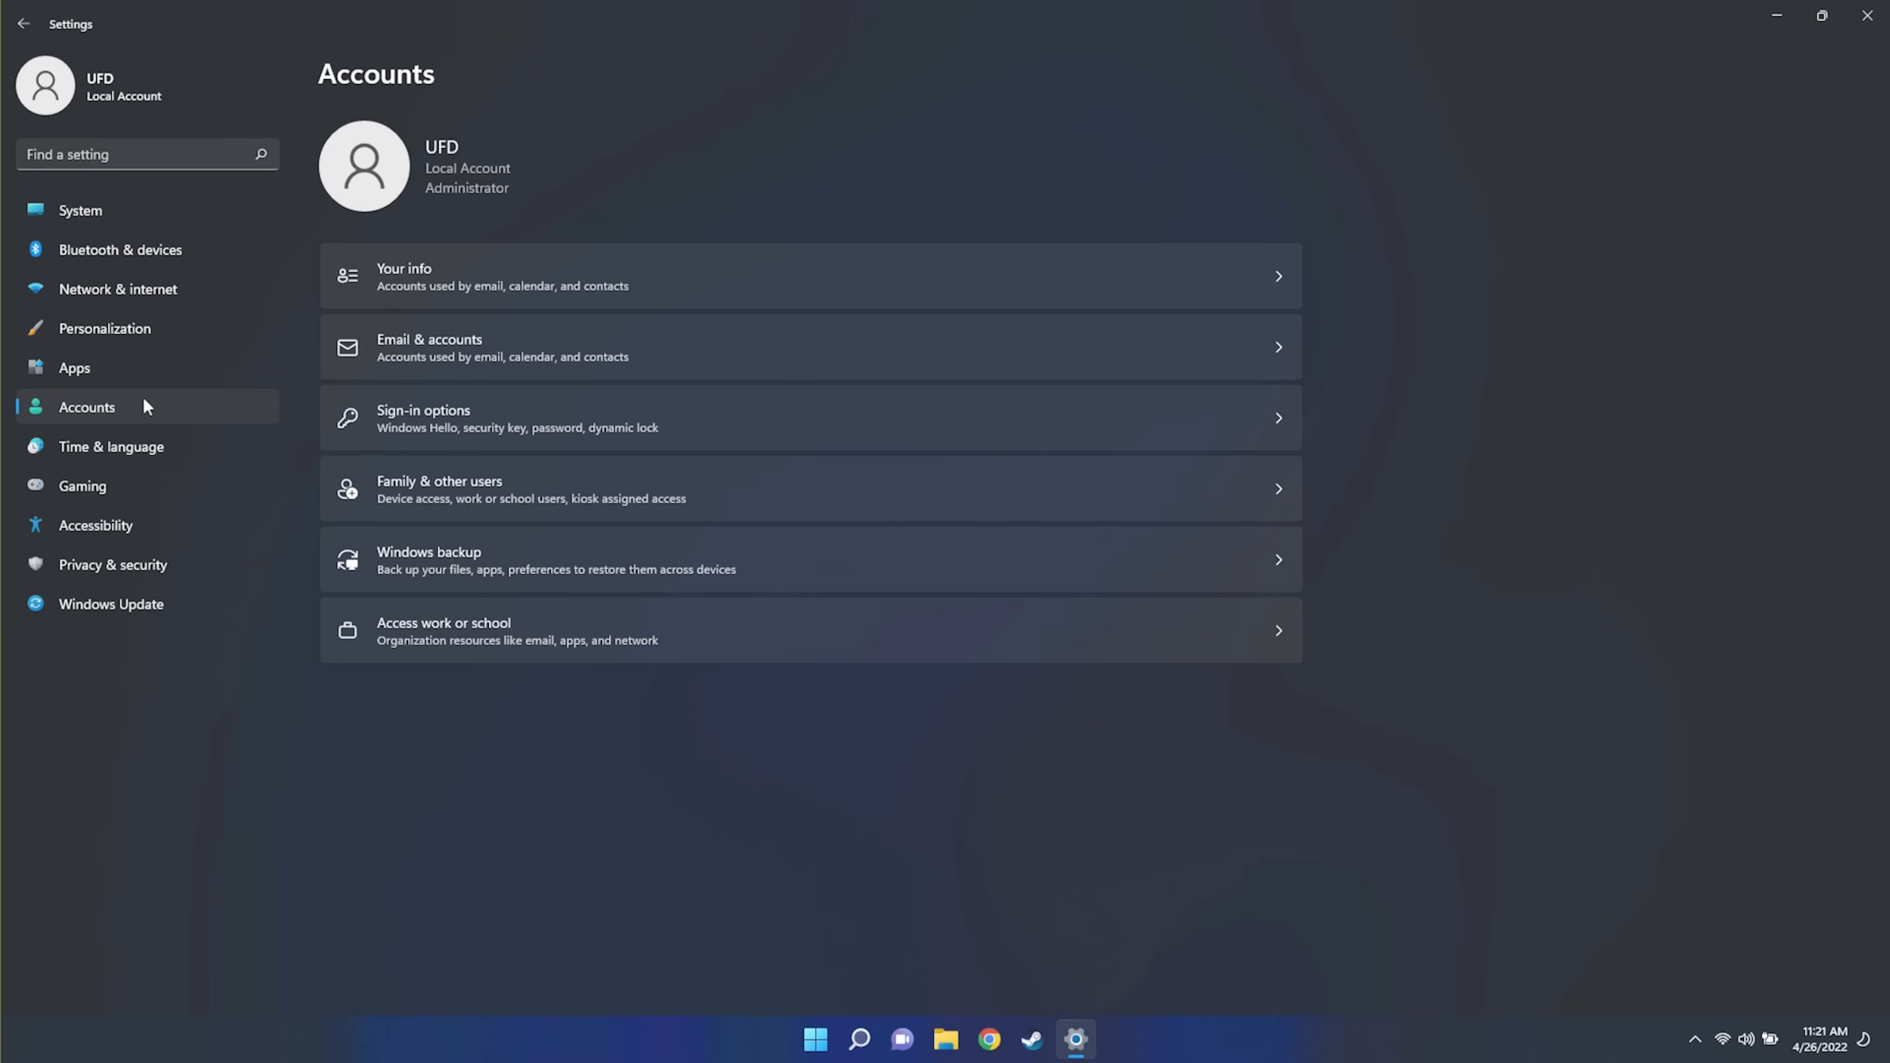
pyautogui.moveTo(713, 300)
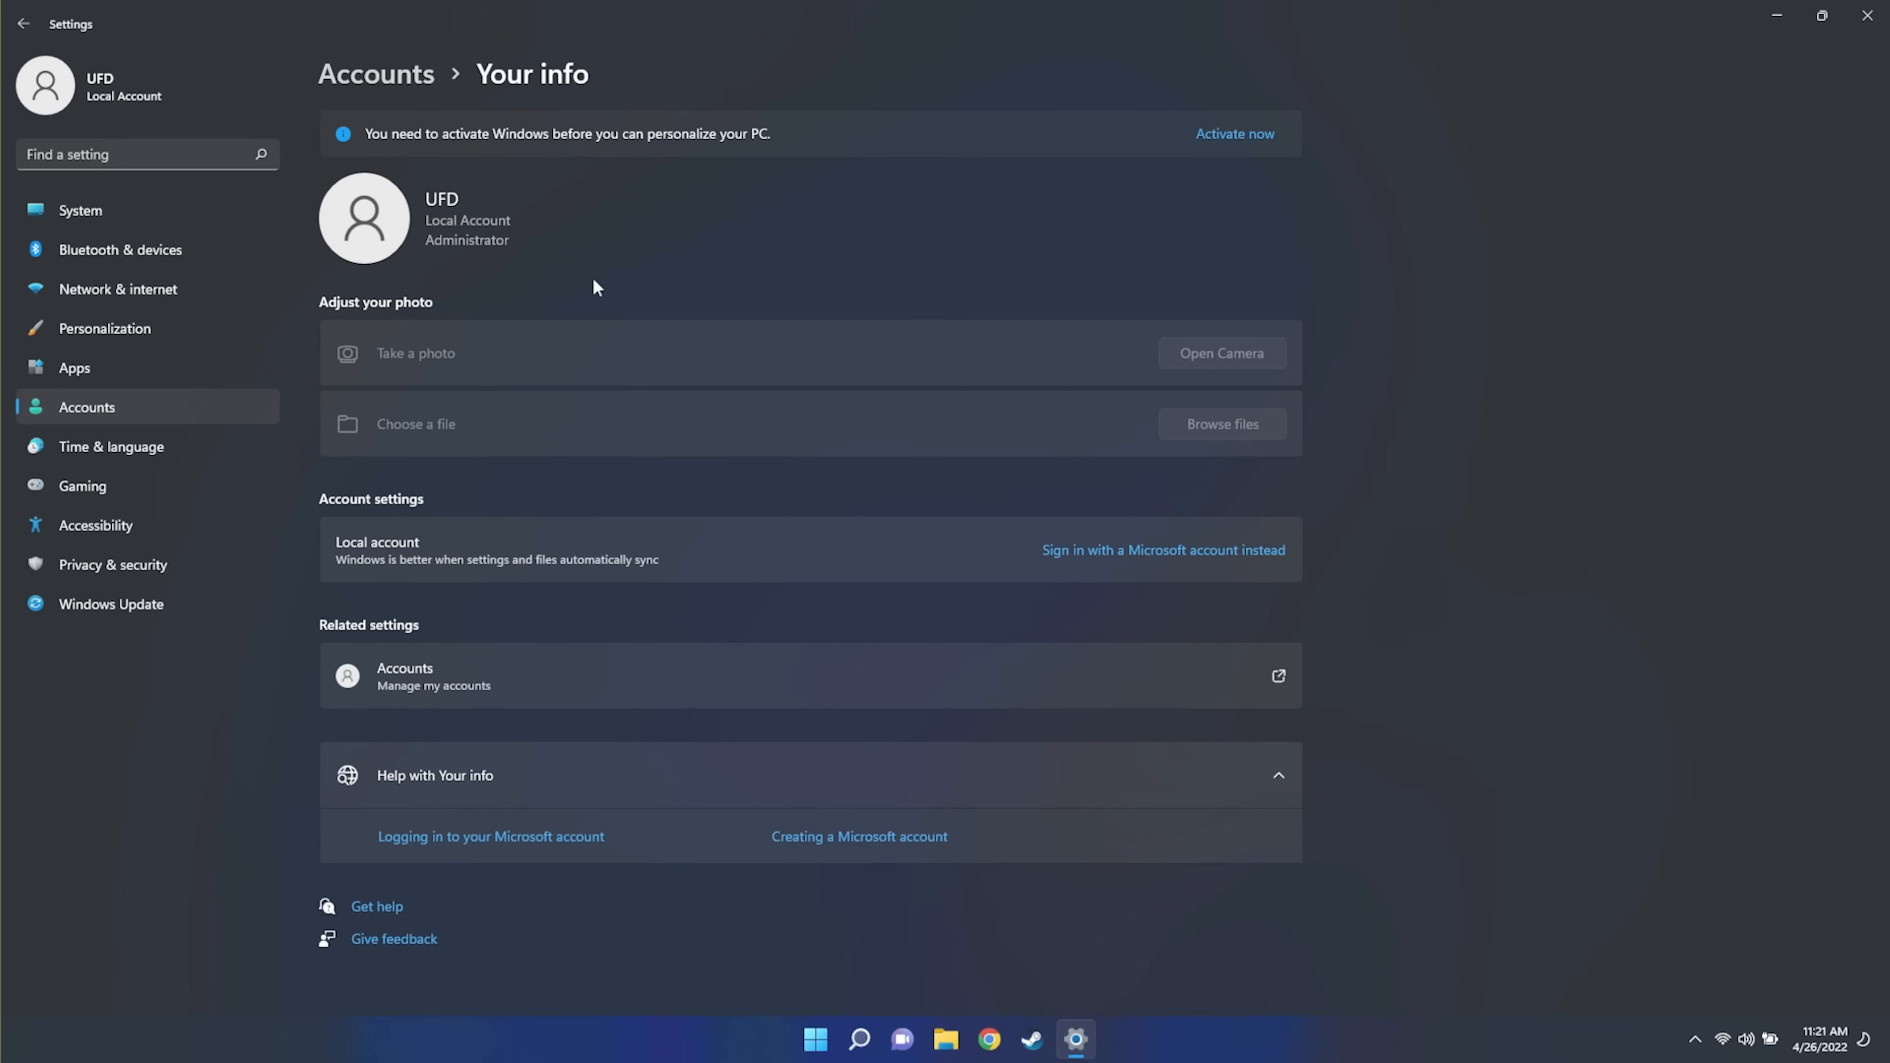
pyautogui.moveTo(747, 356)
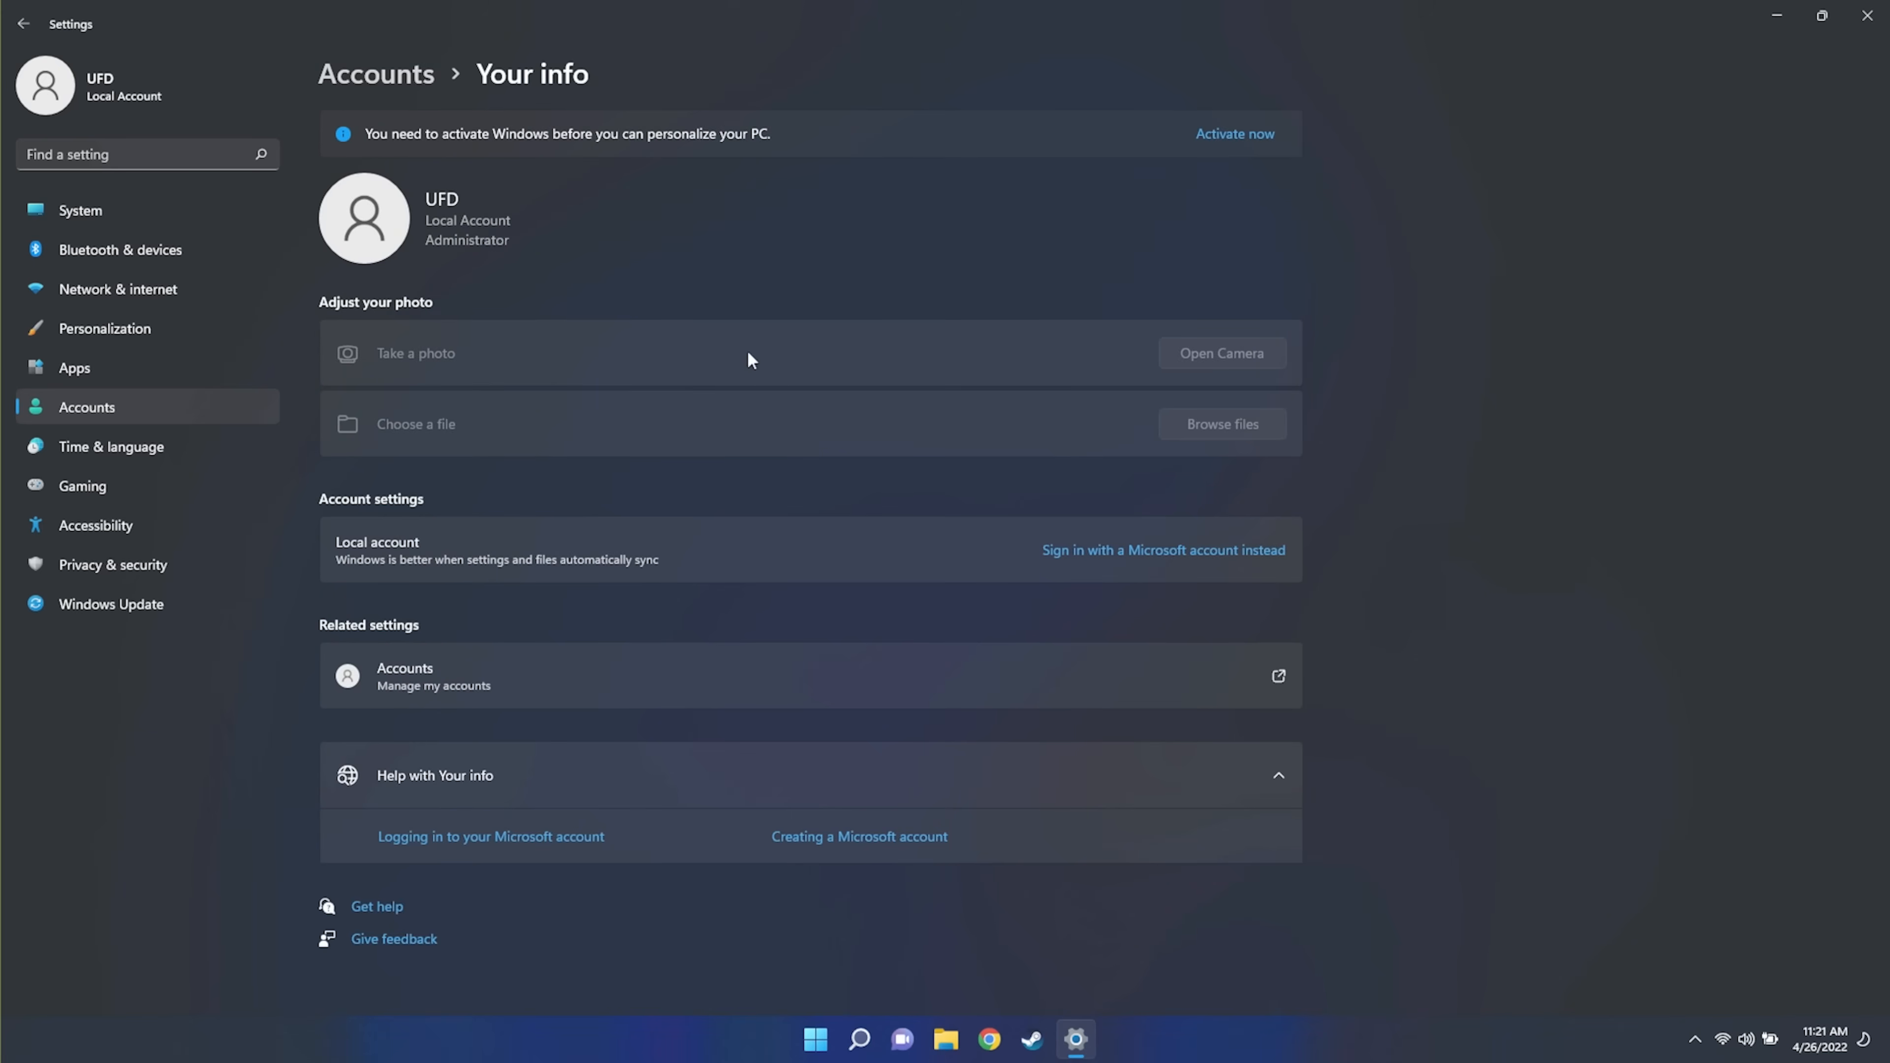
pyautogui.moveTo(896, 564)
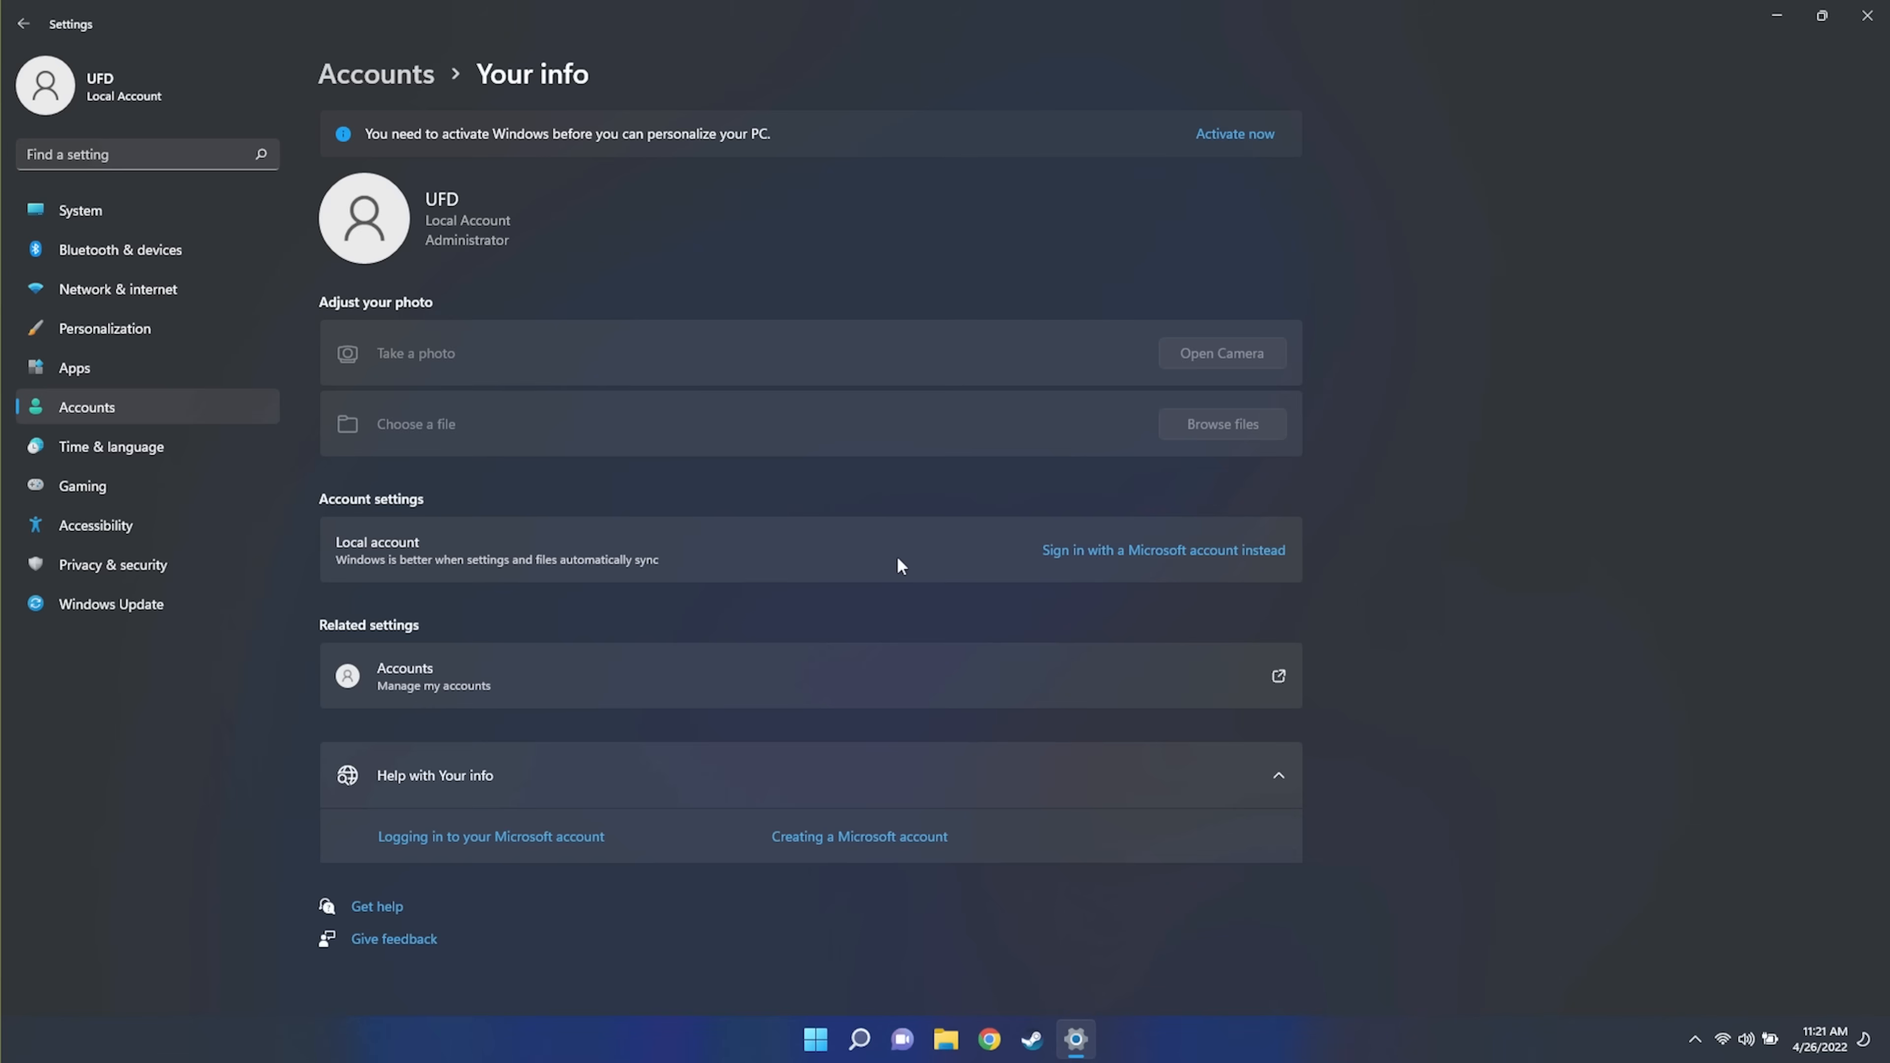
pyautogui.moveTo(1183, 529)
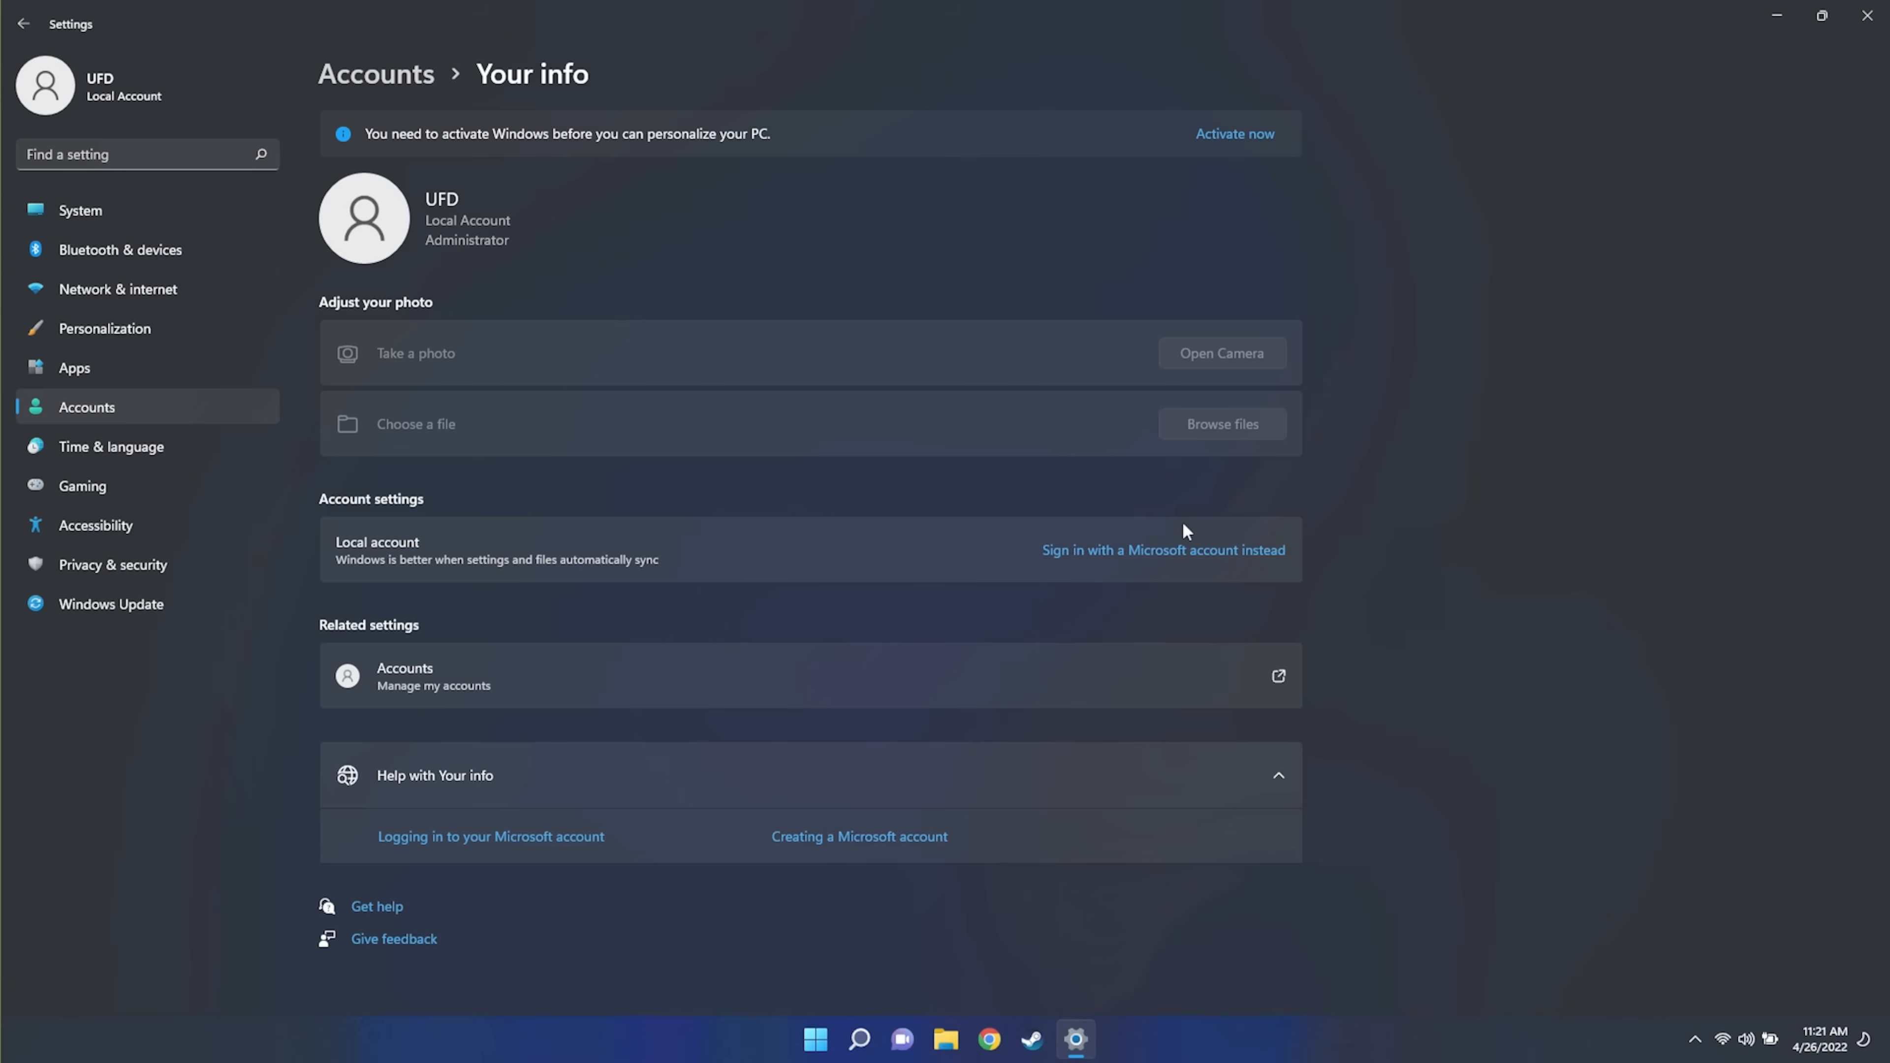
pyautogui.moveTo(1344, 597)
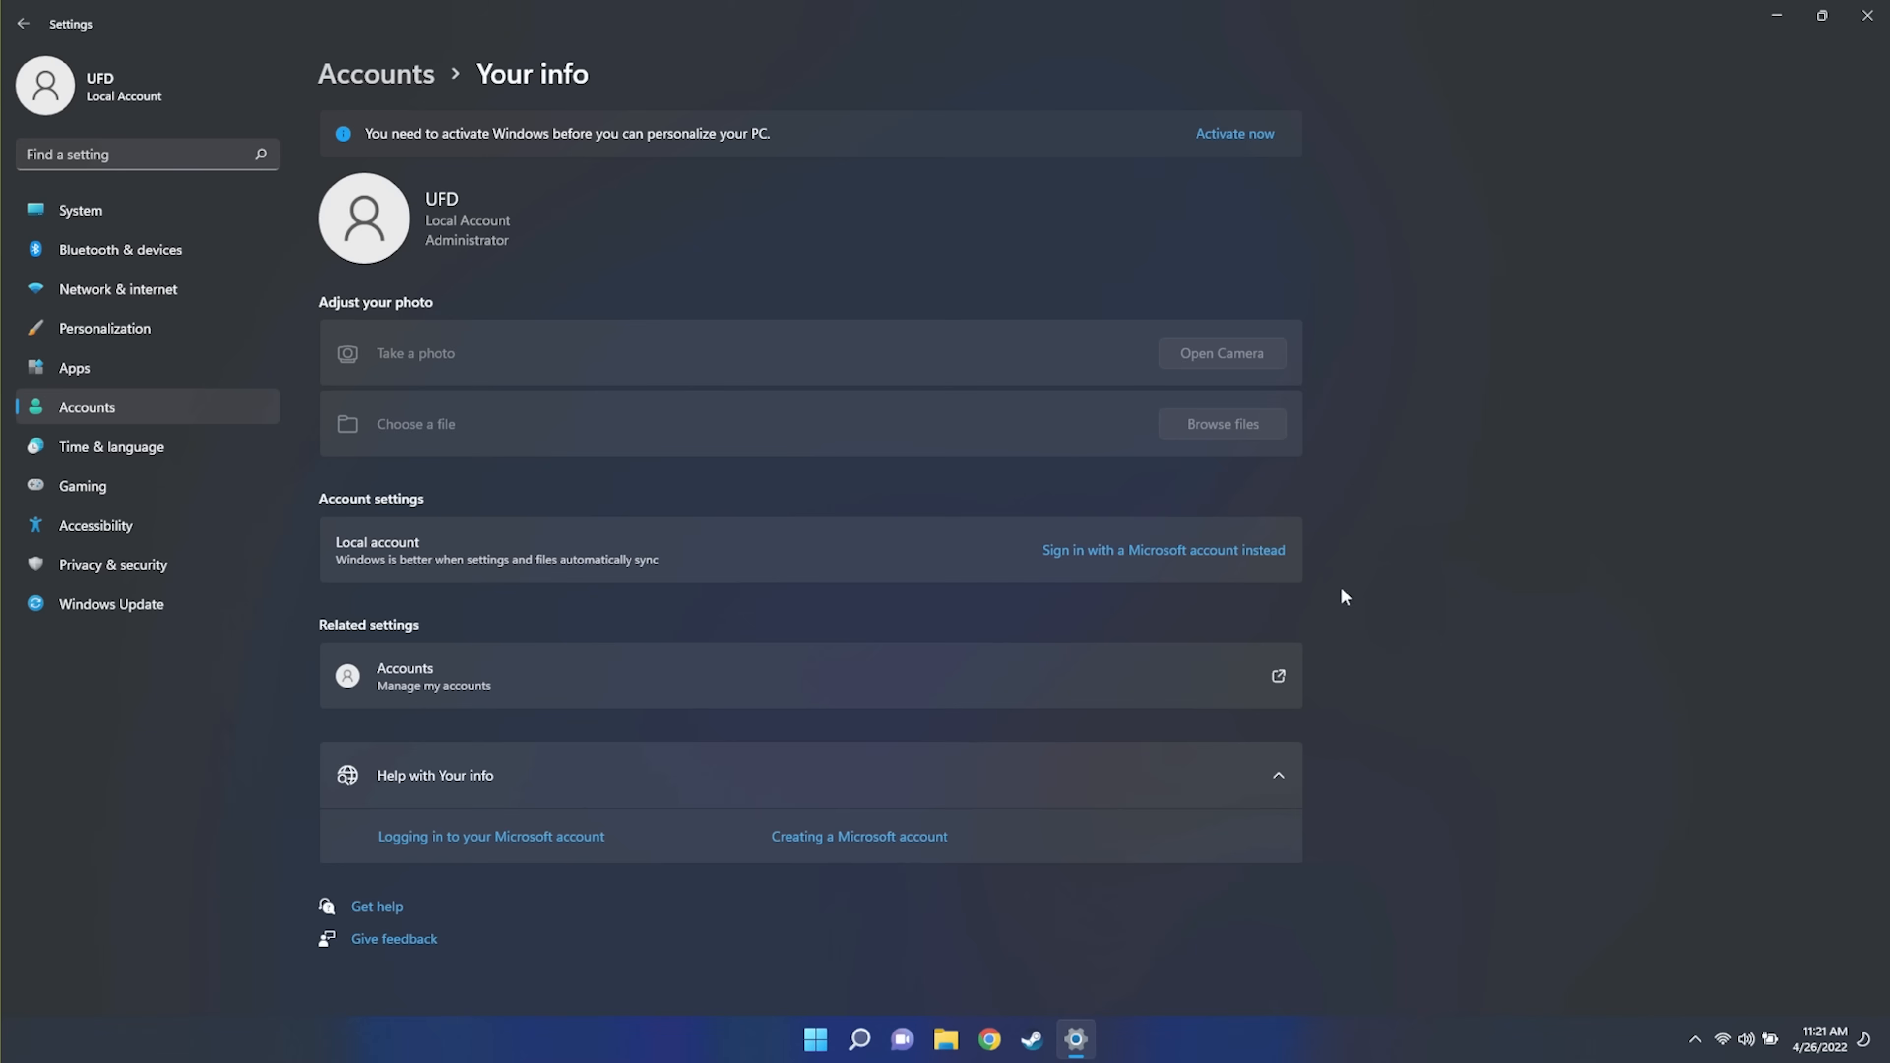